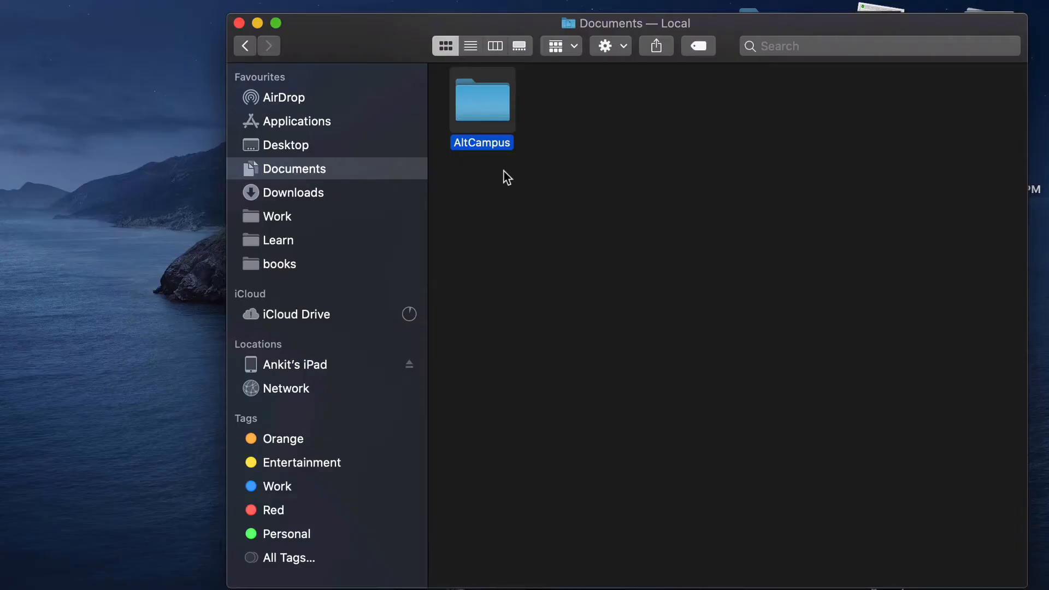
# Step: Launch Terminal to open a new shell session
pyautogui.doubleClick(480, 101)
pyautogui.write('echo h')
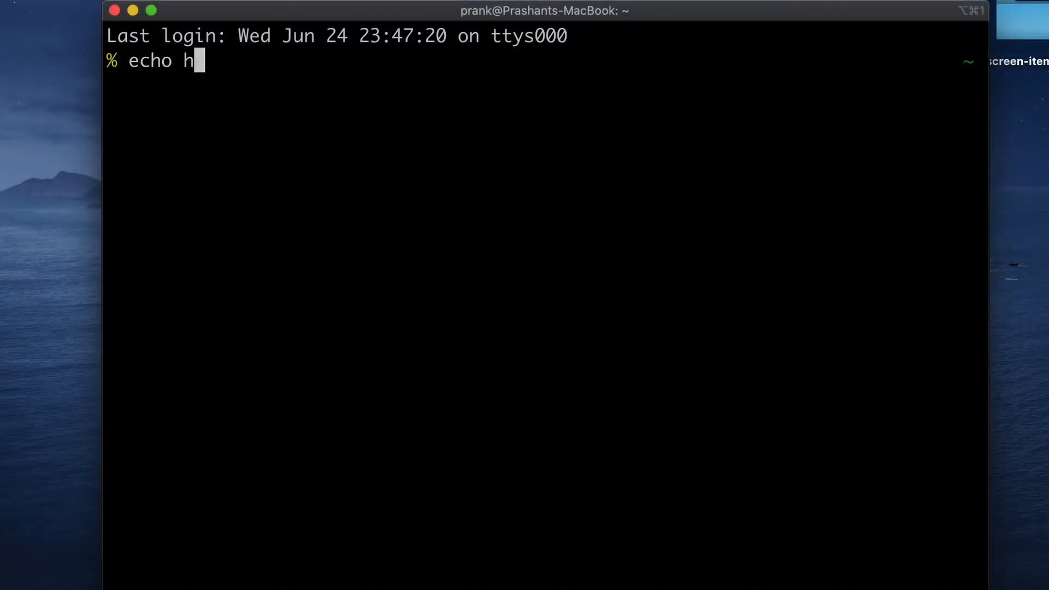
# Step: Print 'hello world!' with echo, then start echo "hello world without a closing quote
pyautogui.write('ello world!')
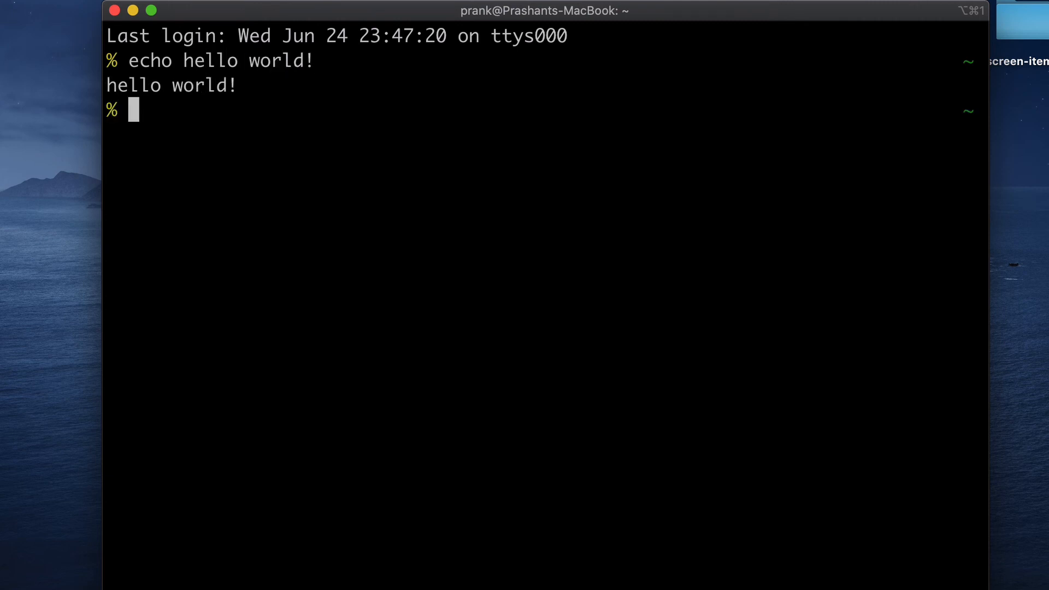
pyautogui.press('enter')
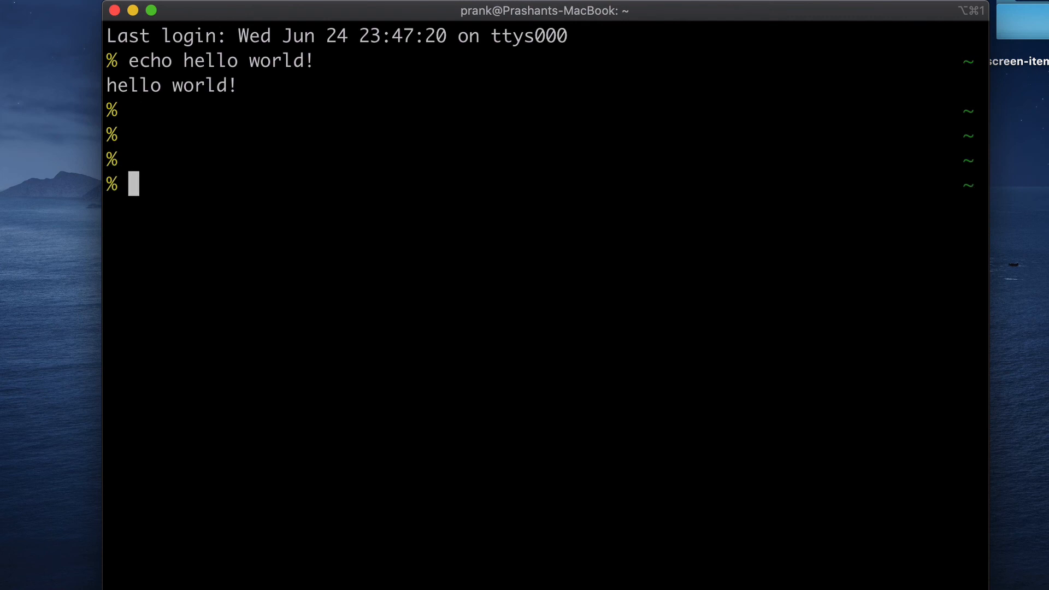
pyautogui.write('echo "hello')
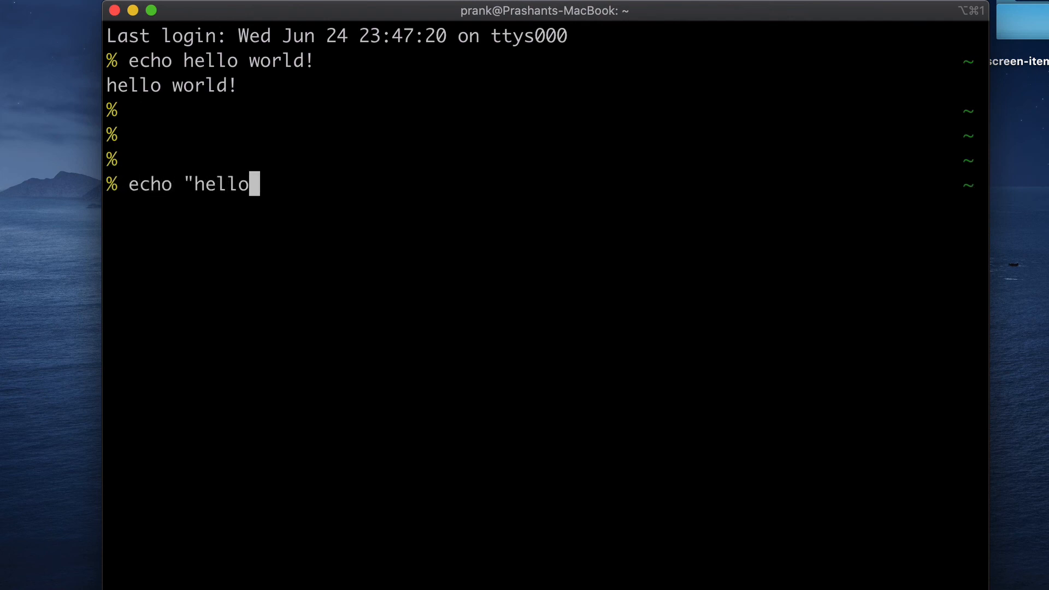
pyautogui.write('world')
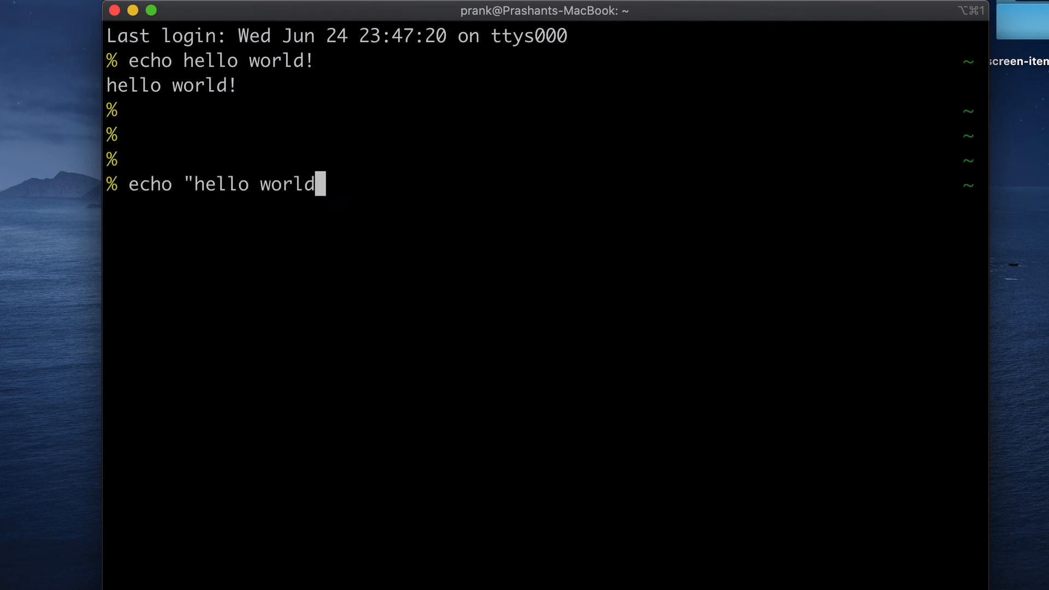
# Step: Submit the open-quote command, abort the dquote prompt with Control-C, and start typing clear
pyautogui.press('enter')
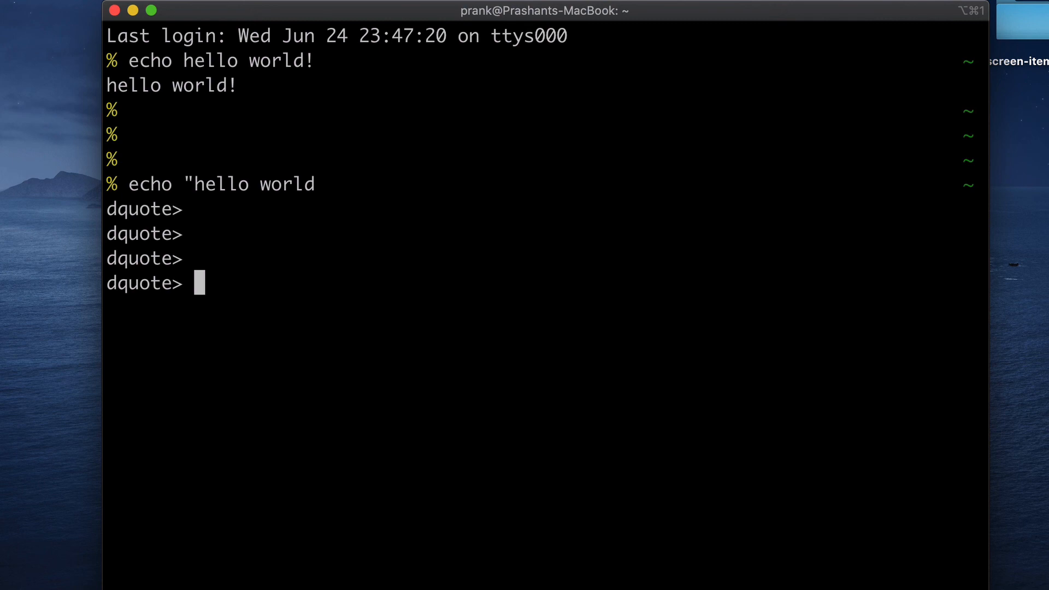
pyautogui.press('ctrl+c')
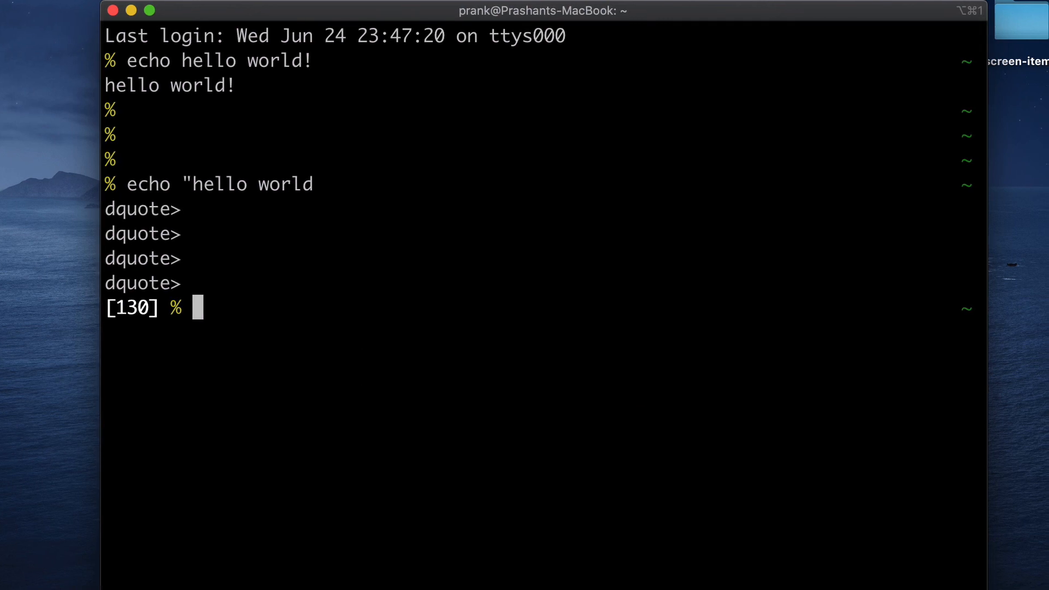
pyautogui.write('cle')
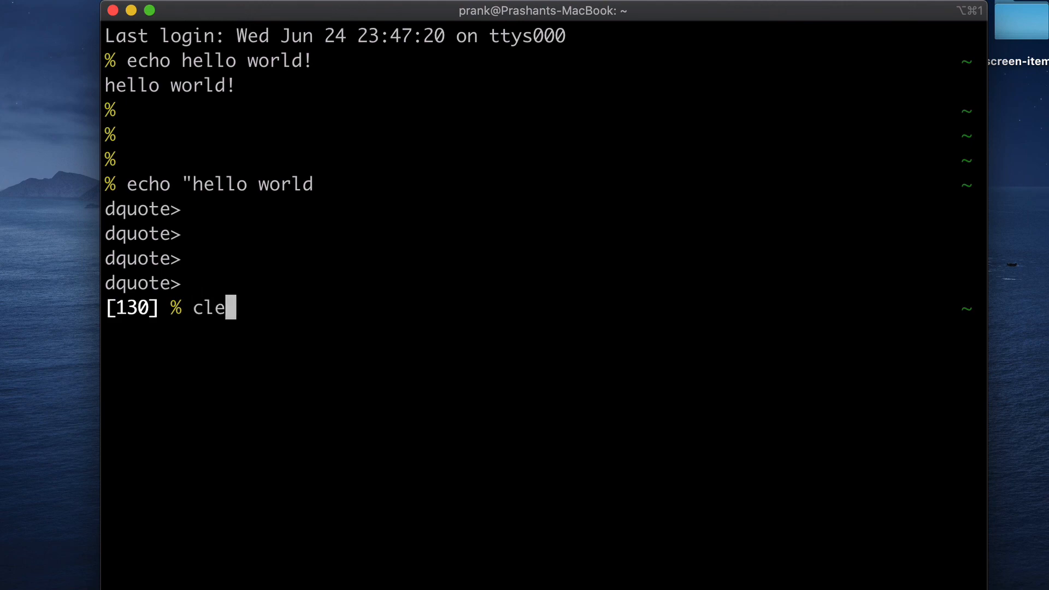